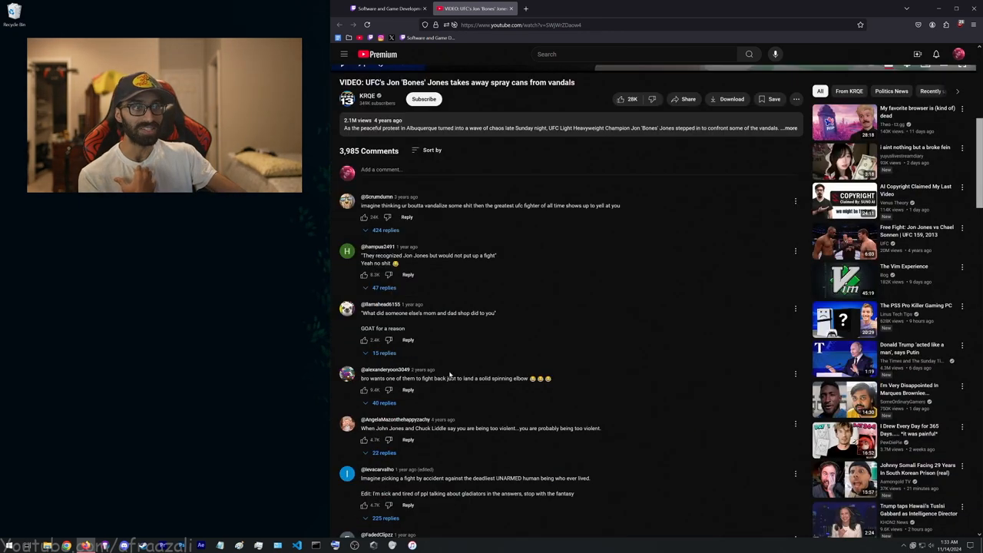
mouse_move(575, 337)
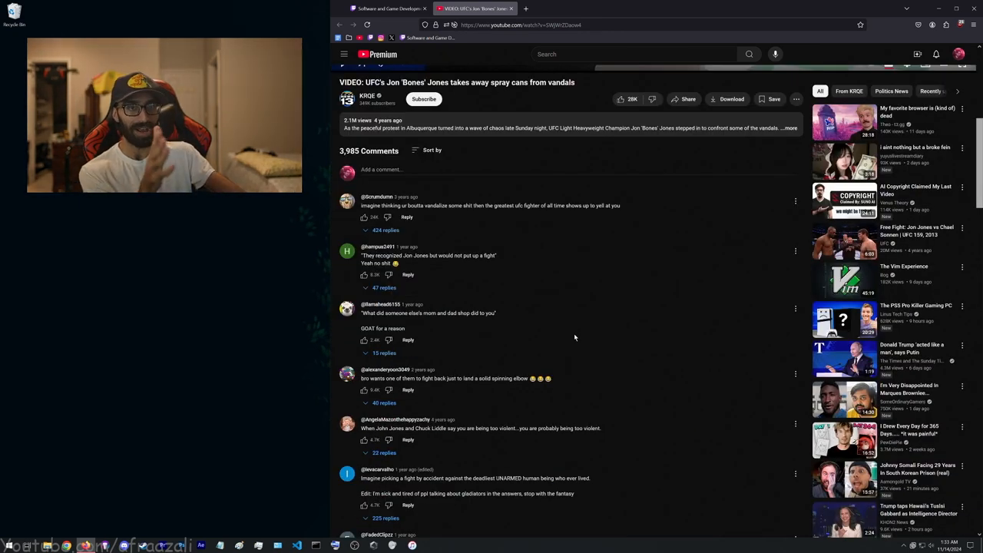
scroll("down", 3)
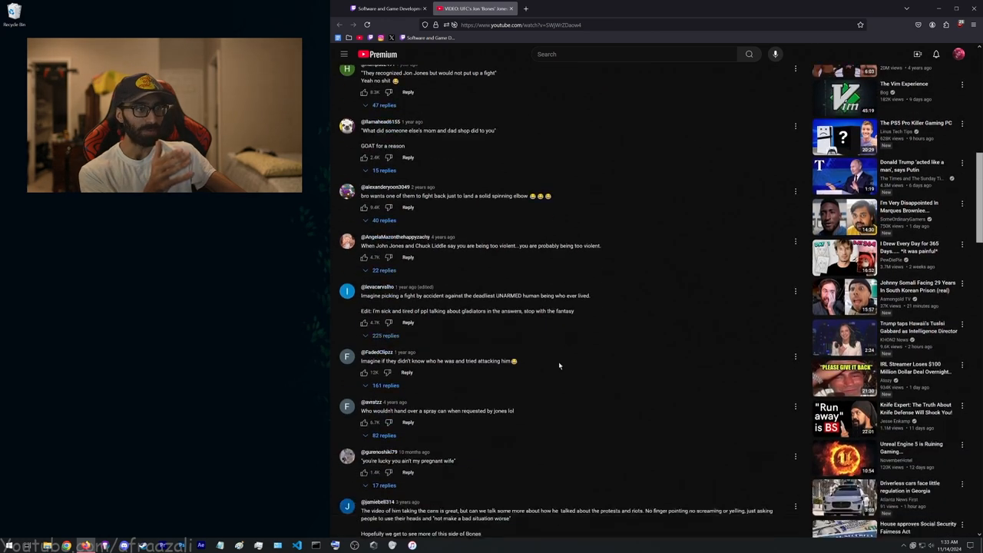
scroll("down", 3)
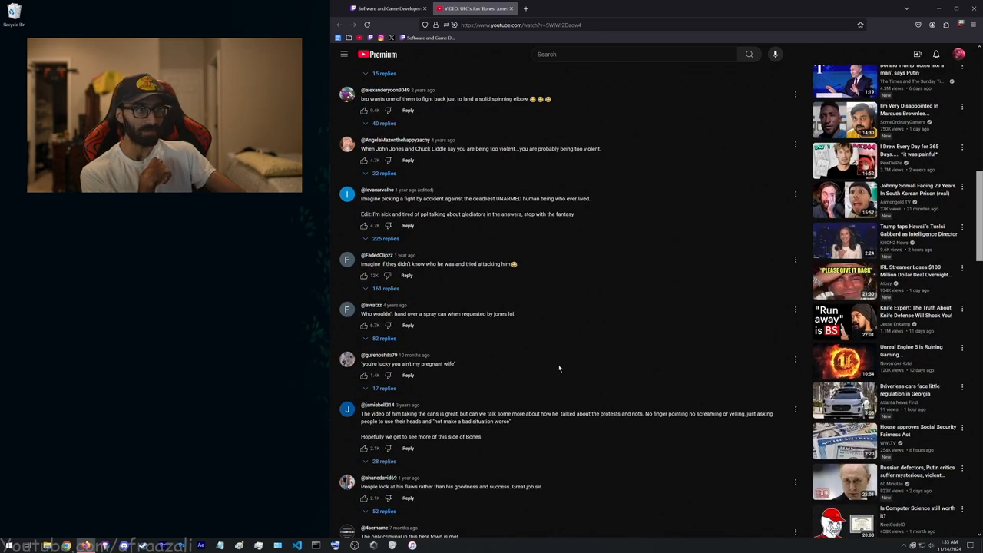
scroll("up", 3)
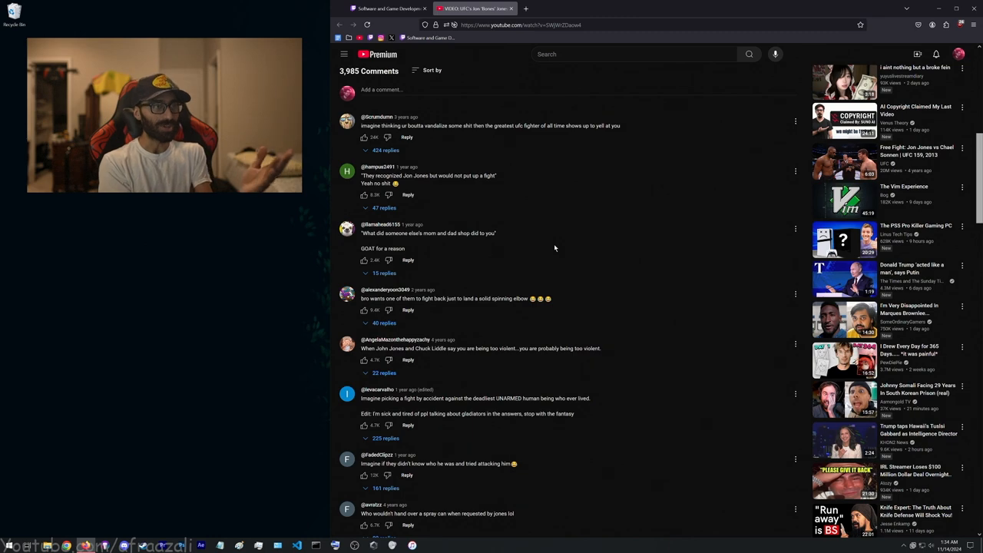
scroll("down", 3)
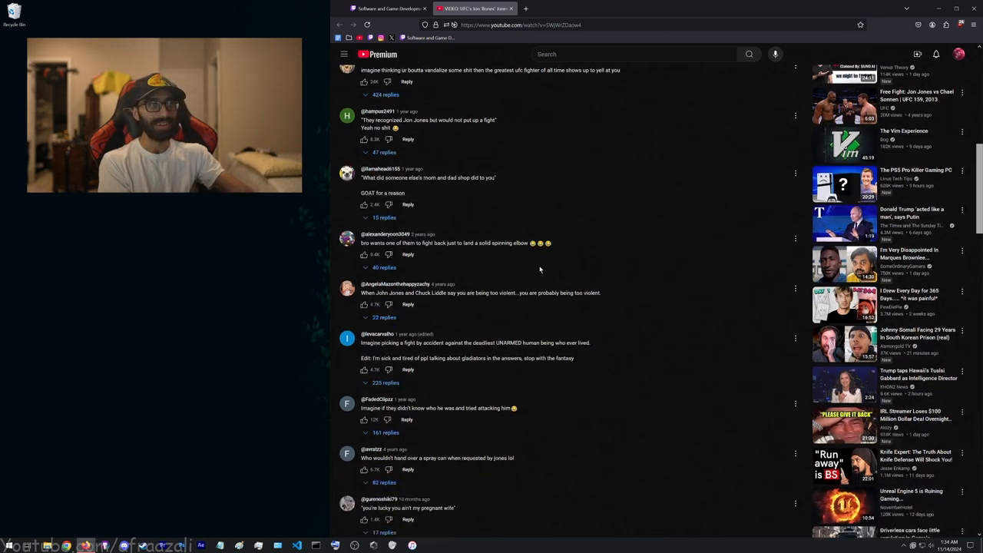
scroll("down", 3)
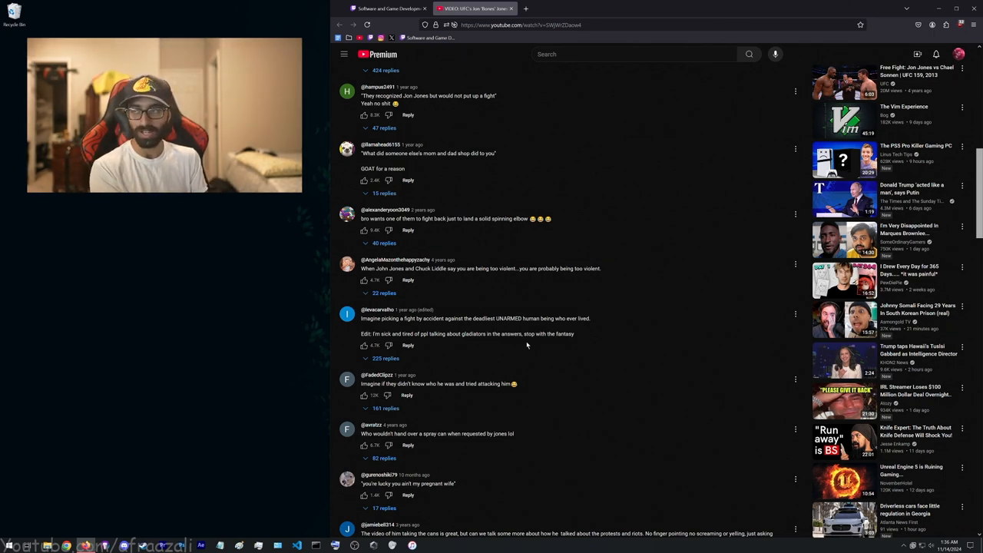
scroll("down", 3)
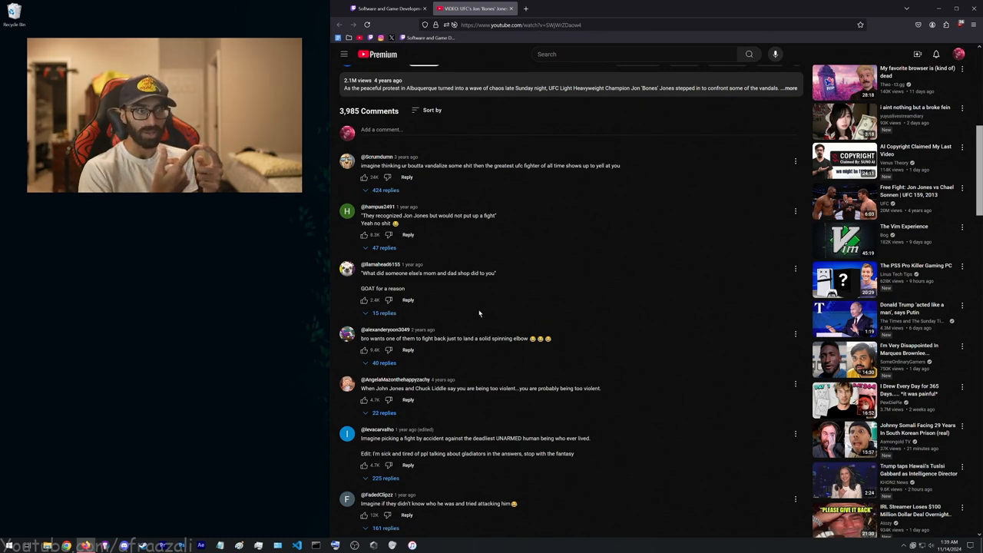
scroll("down", 3)
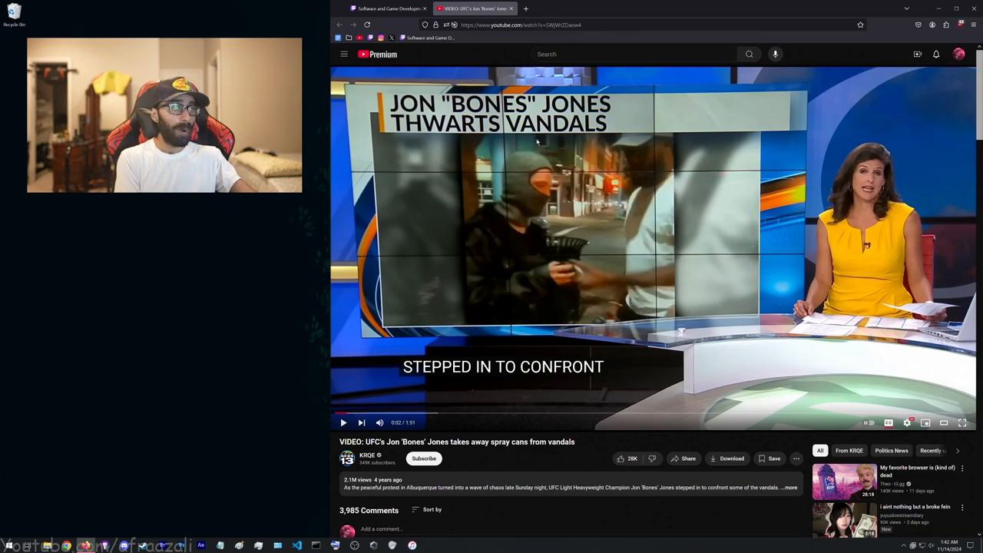
scroll("down", 3)
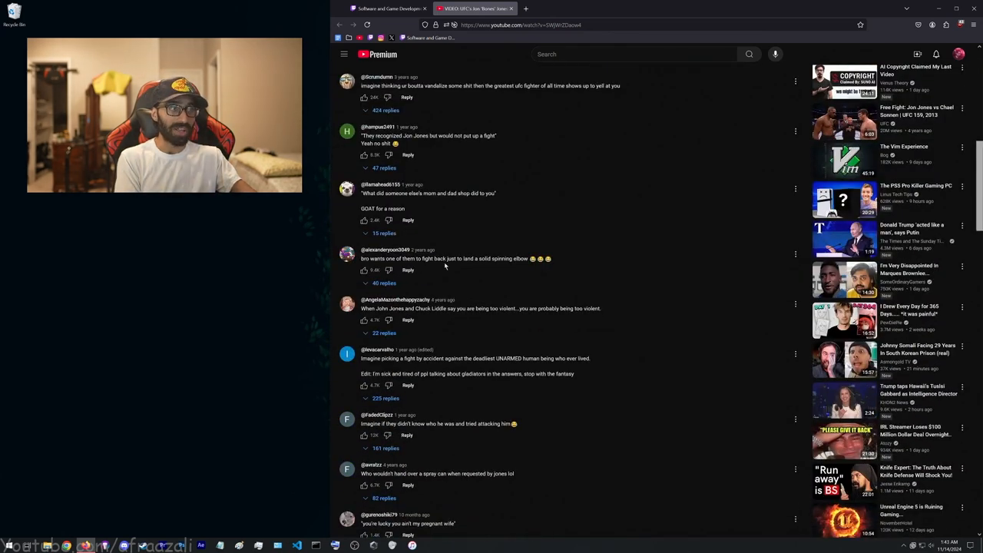
mouse_move(560, 398)
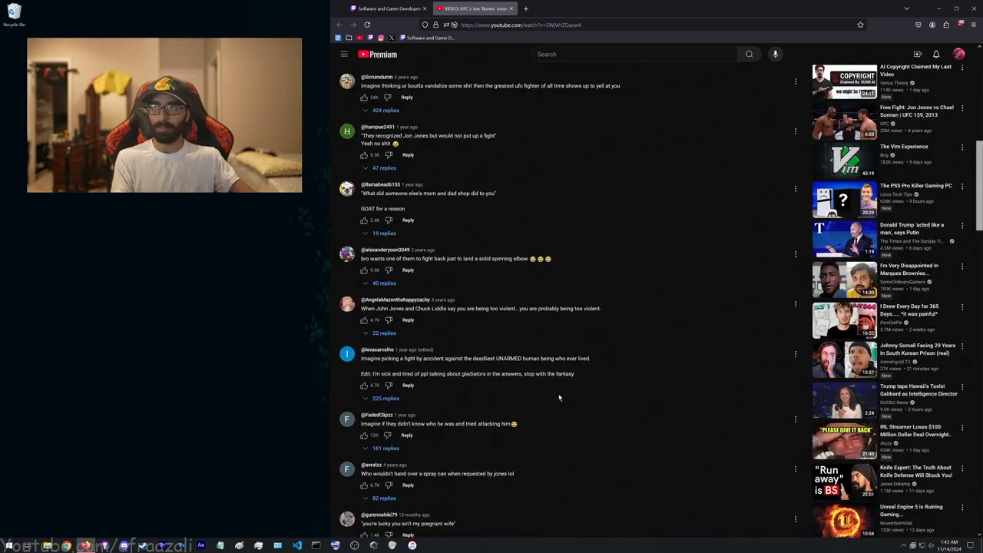